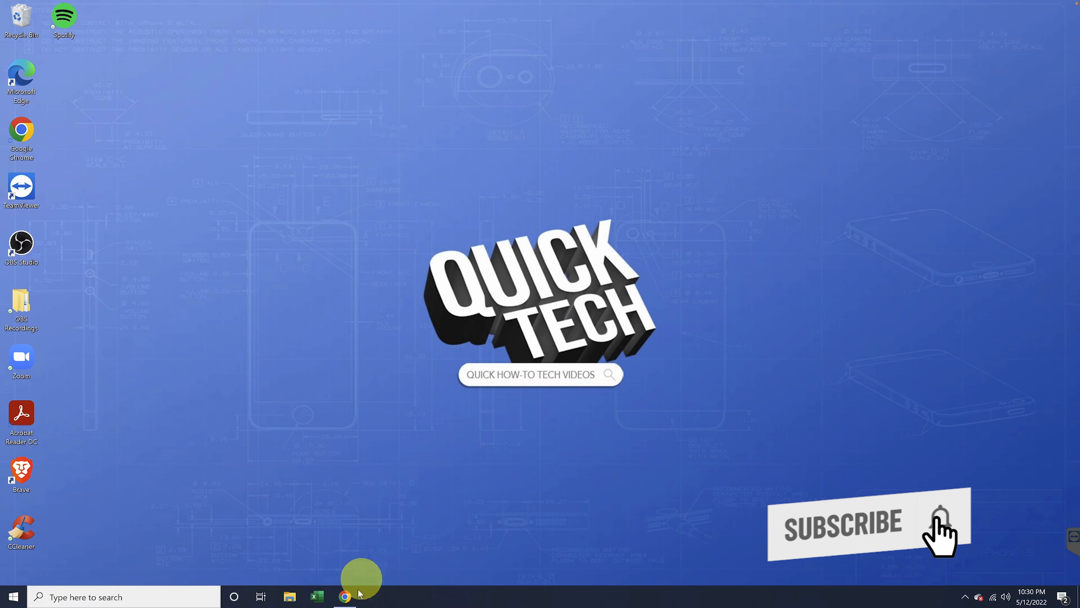
Launch Chrome from the taskbar so the Google home page appears
click(344, 596)
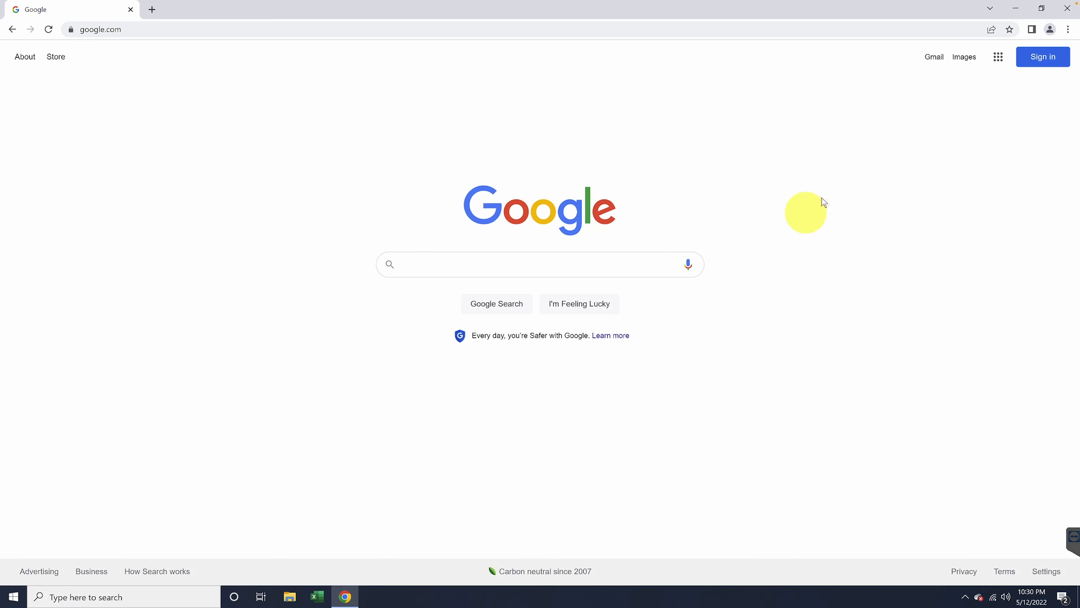
mouse_move(834, 190)
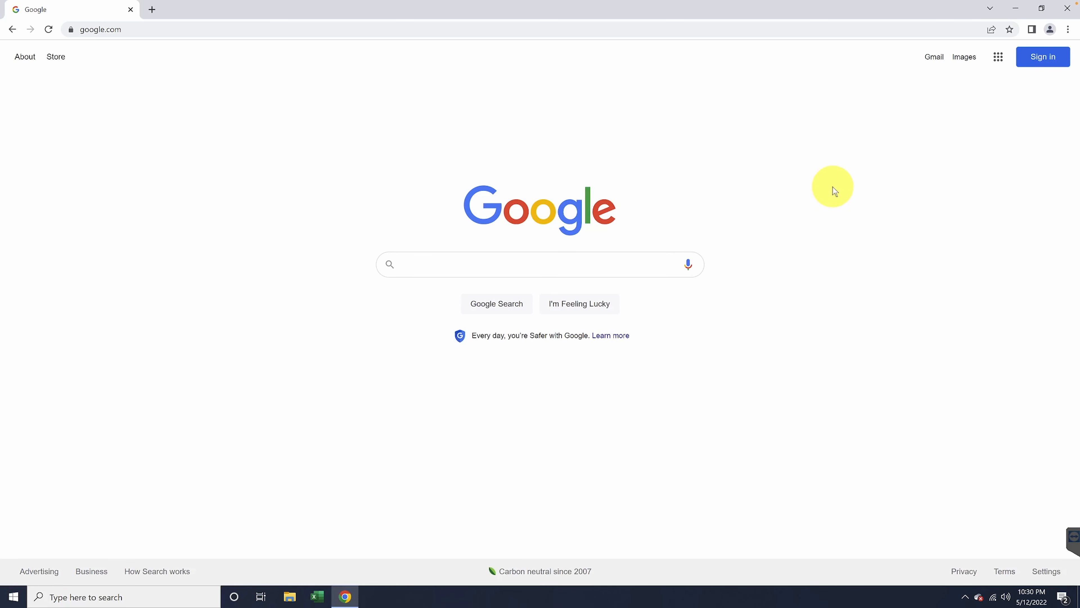
mouse_move(840, 190)
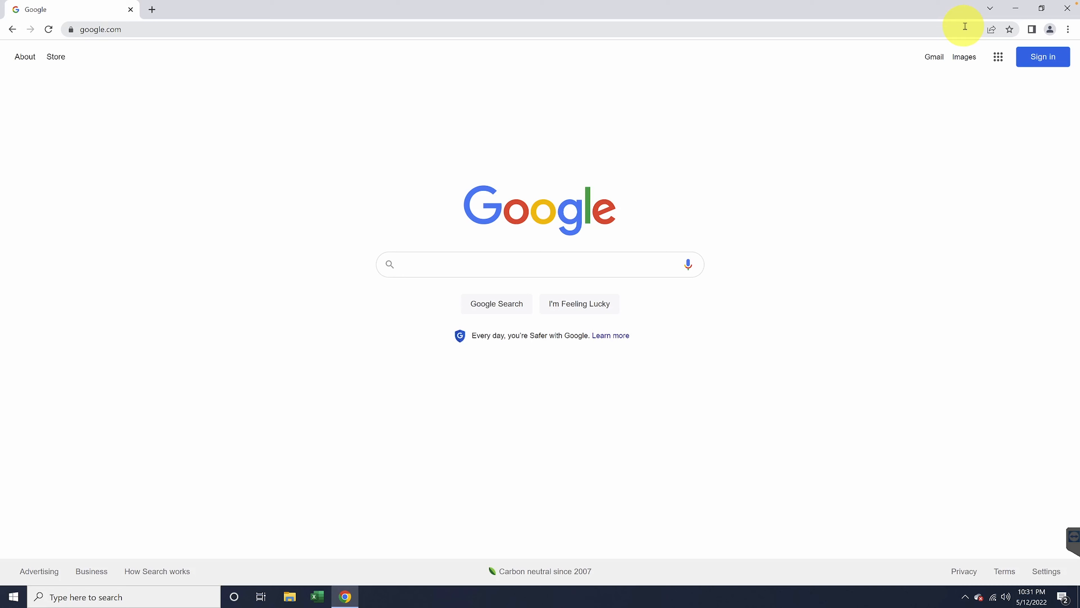
Navigate to Settings > Privacy and security > Site Settings and reach the Content permissions list
click(1066, 29)
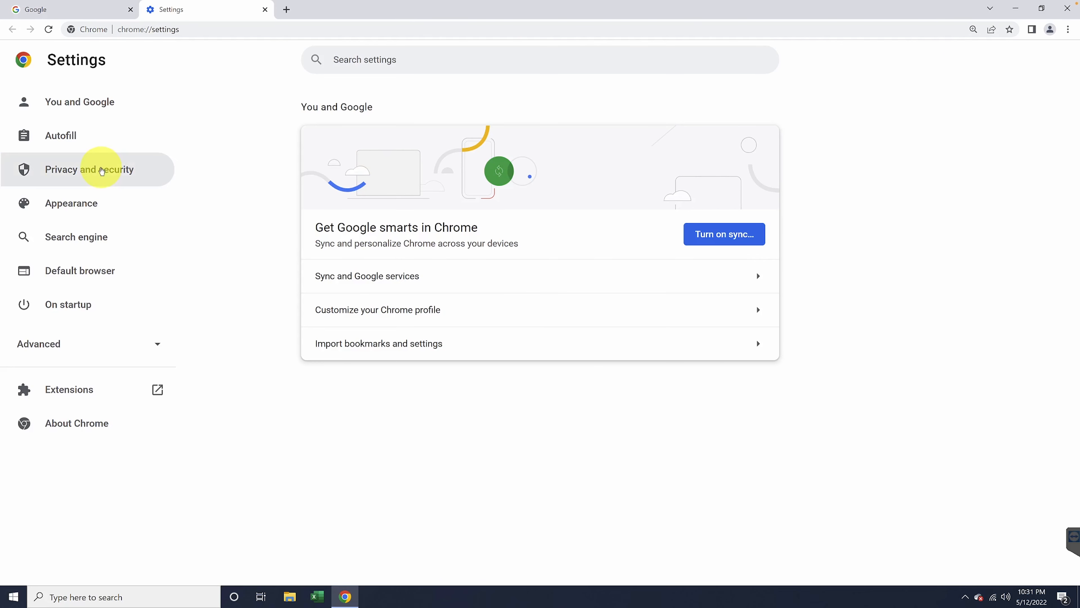
click(101, 170)
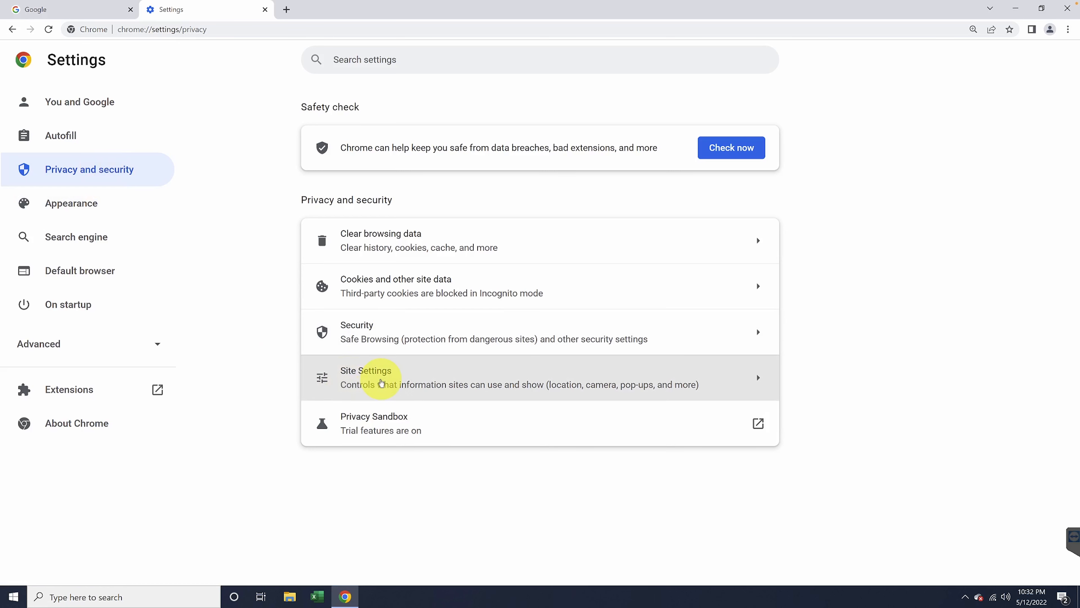
click(379, 377)
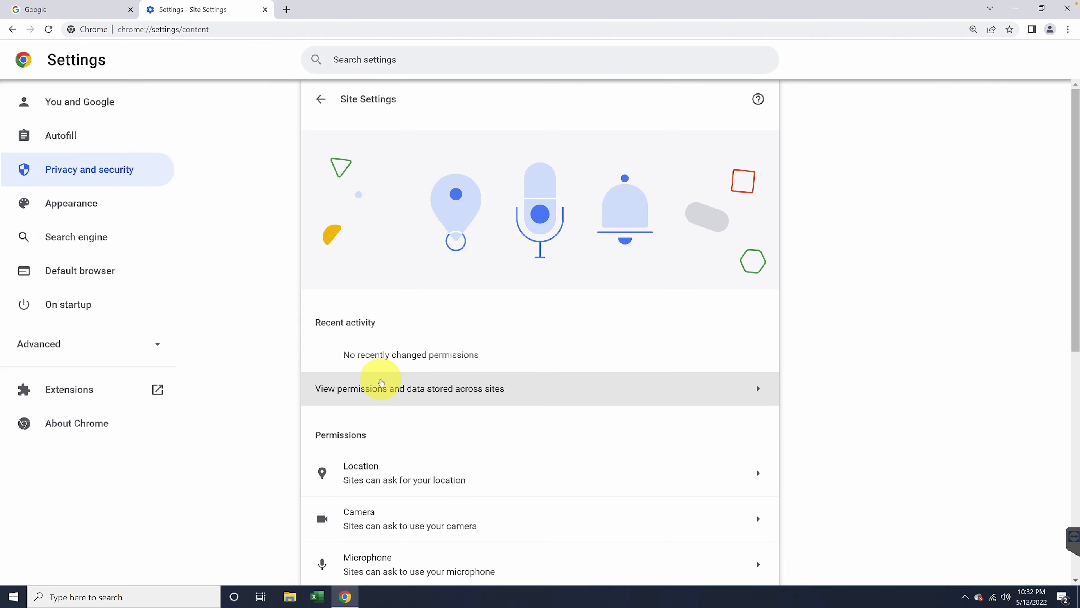
scroll(down, 3)
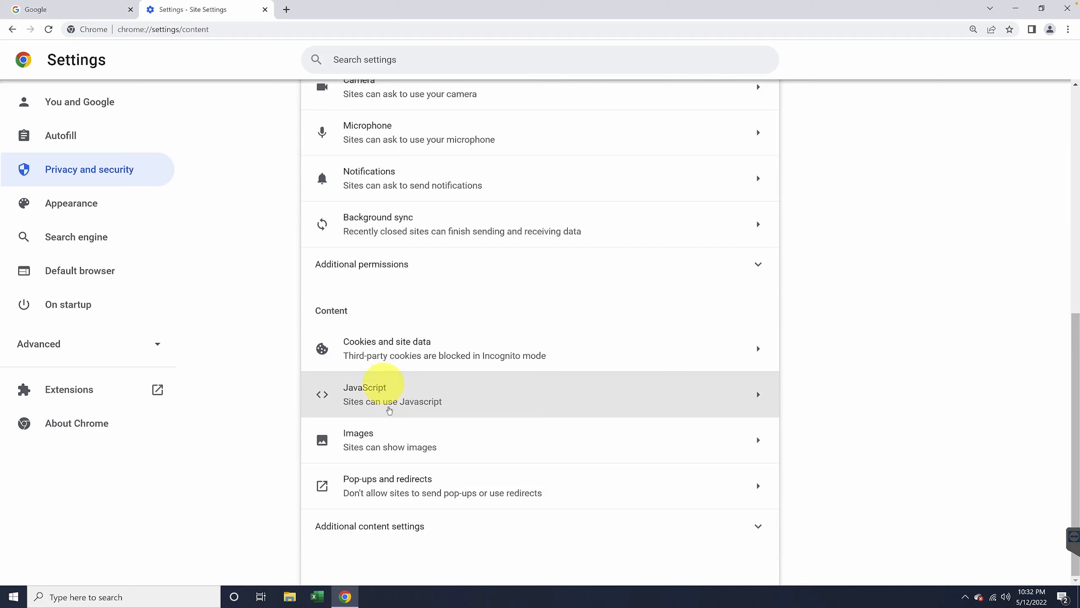
mouse_move(393, 489)
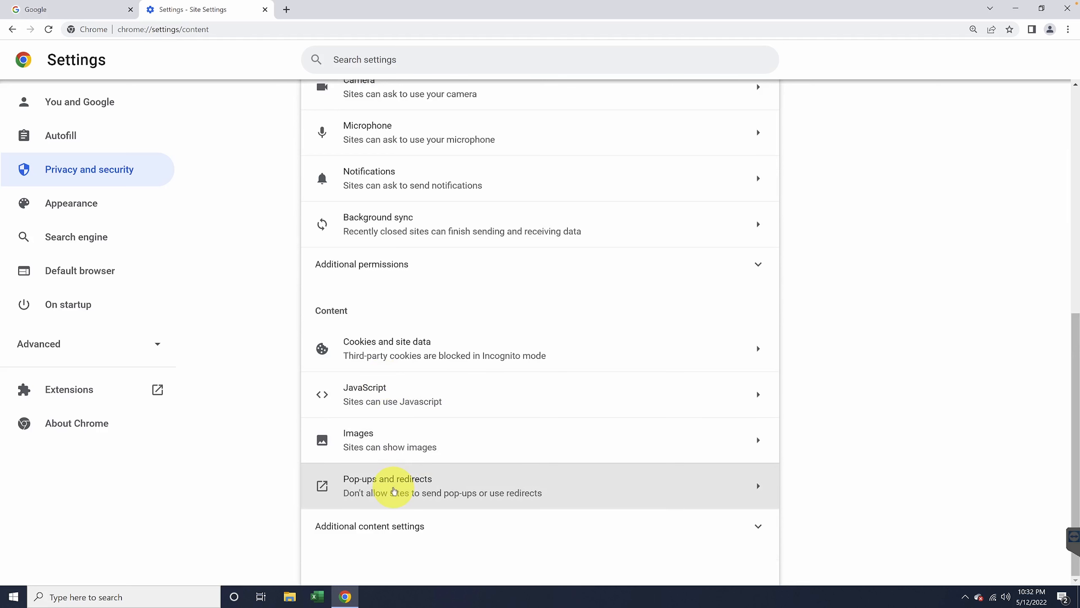
In Pop-ups and redirects, toggle the default and leave 'Don't allow sites to send pop-ups or use redirects' selected
click(393, 486)
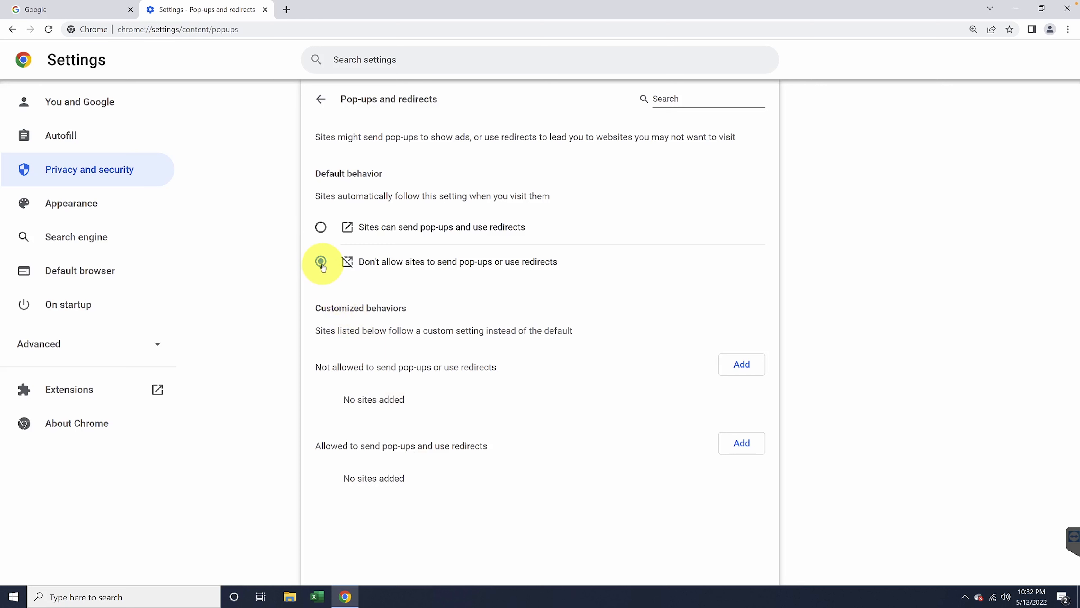
click(321, 262)
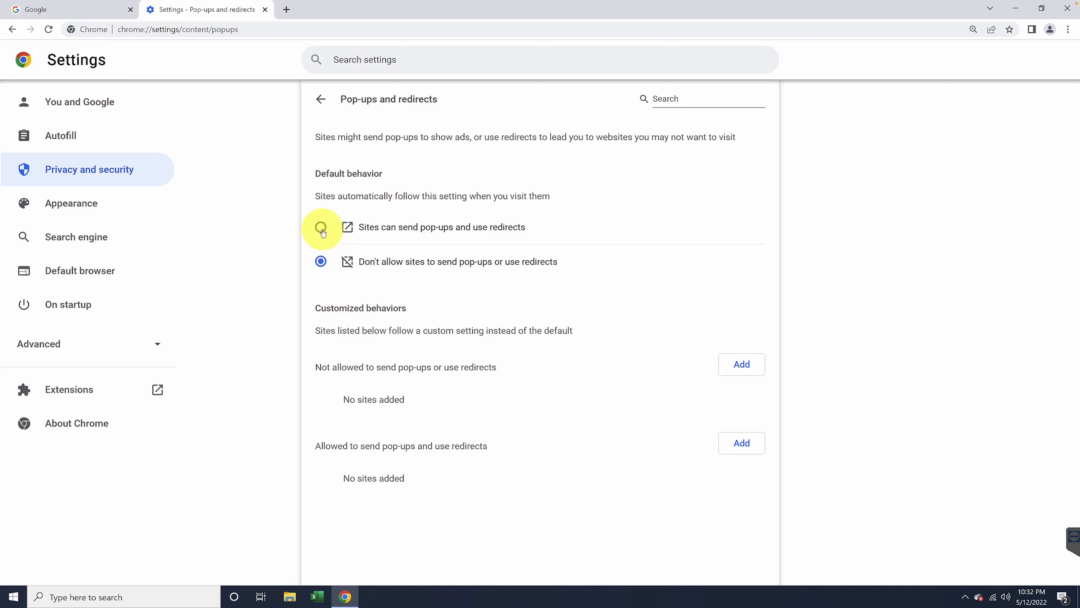
click(320, 227)
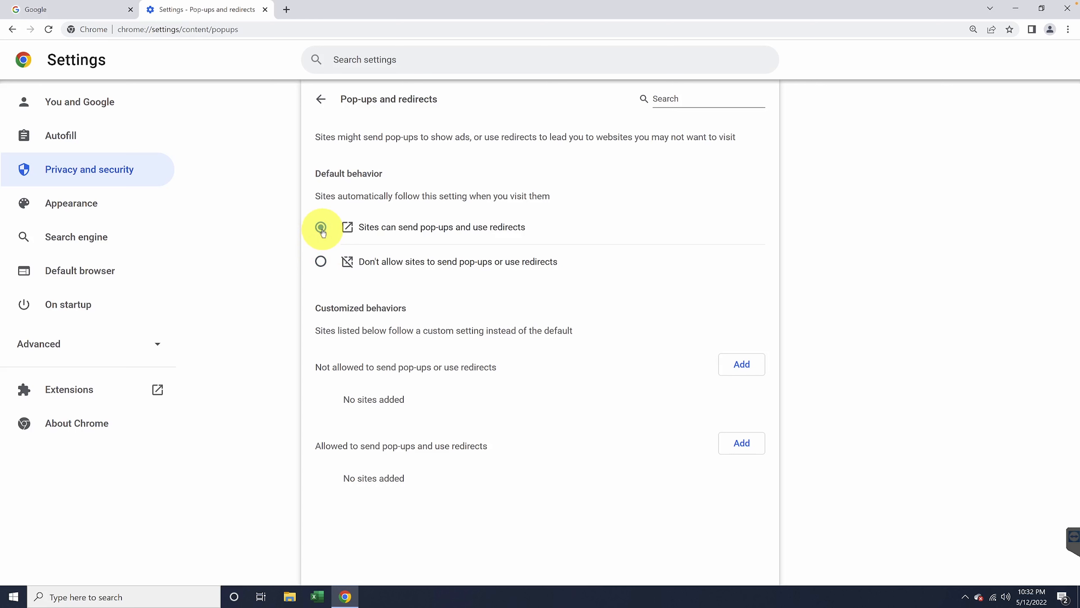
click(321, 227)
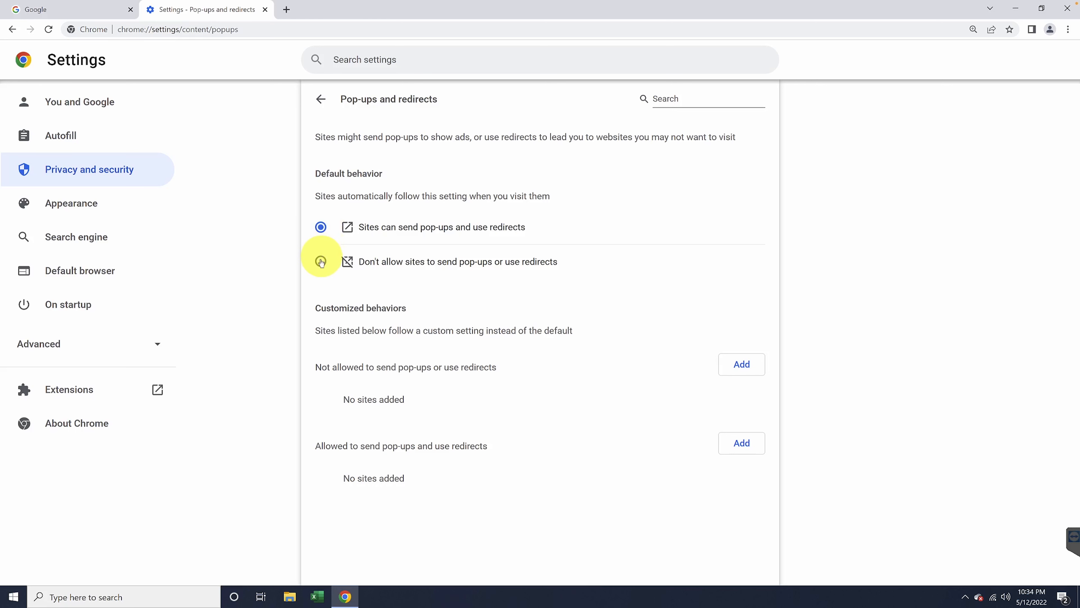
click(320, 262)
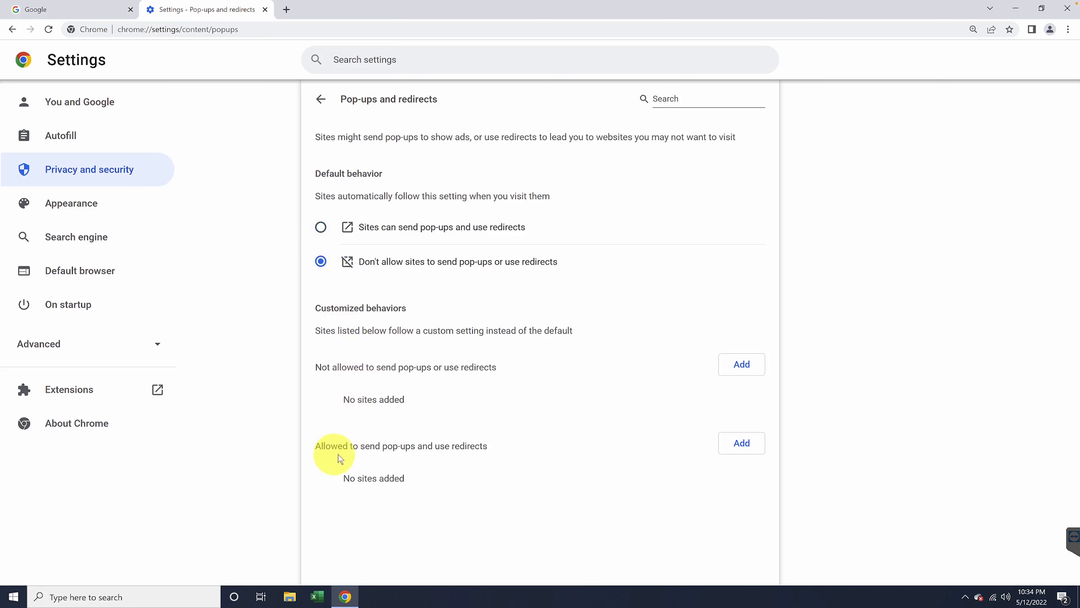
mouse_move(736, 445)
text(howfinity.)
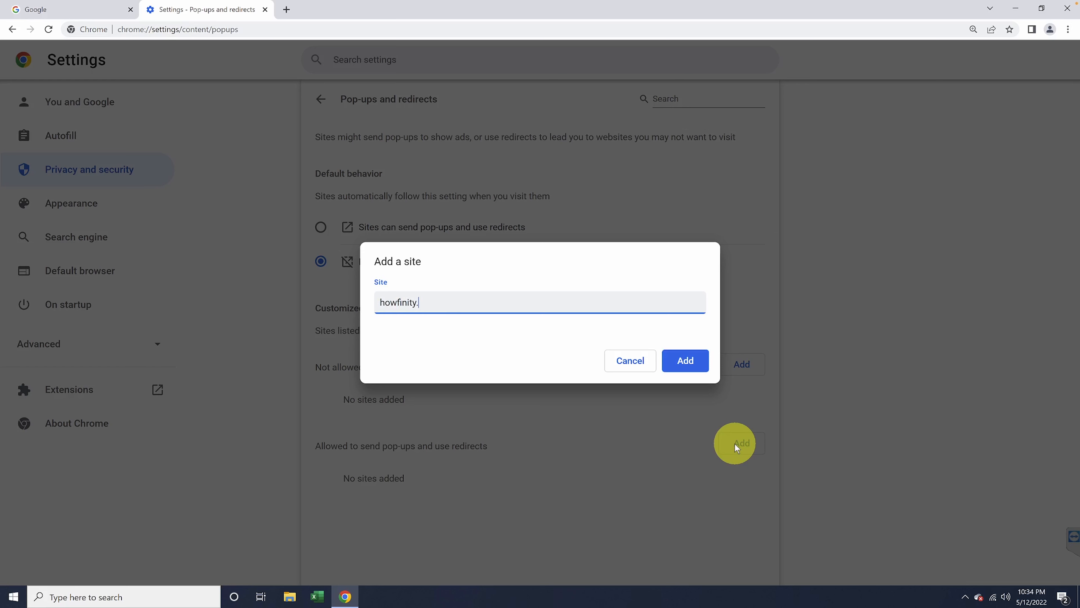
Add howfinity.com as a site allowed to send pop-ups, then close the Settings tab
text(com)
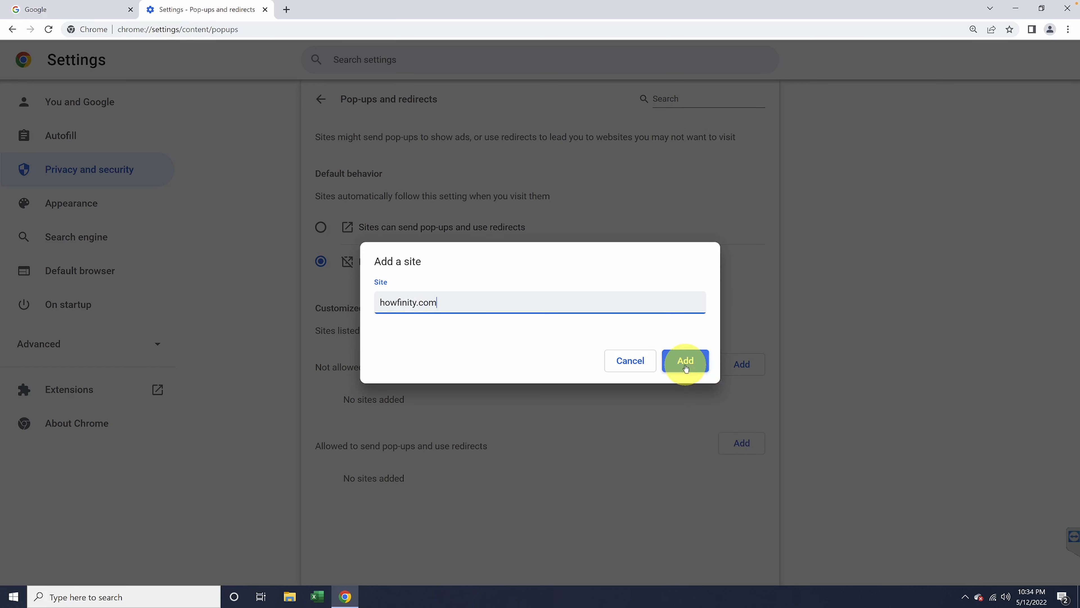
click(685, 361)
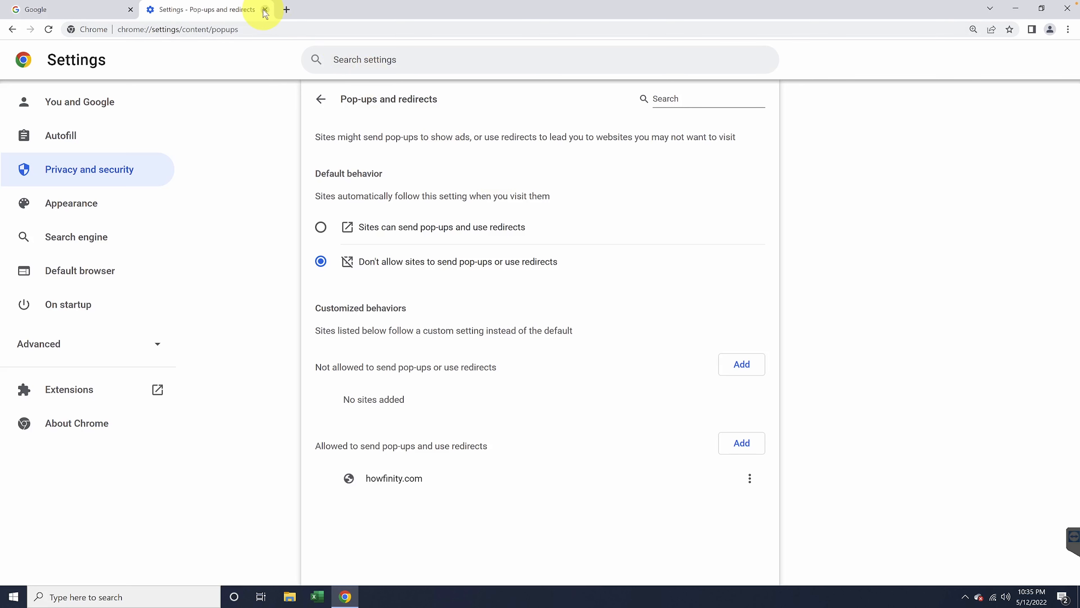
click(264, 9)
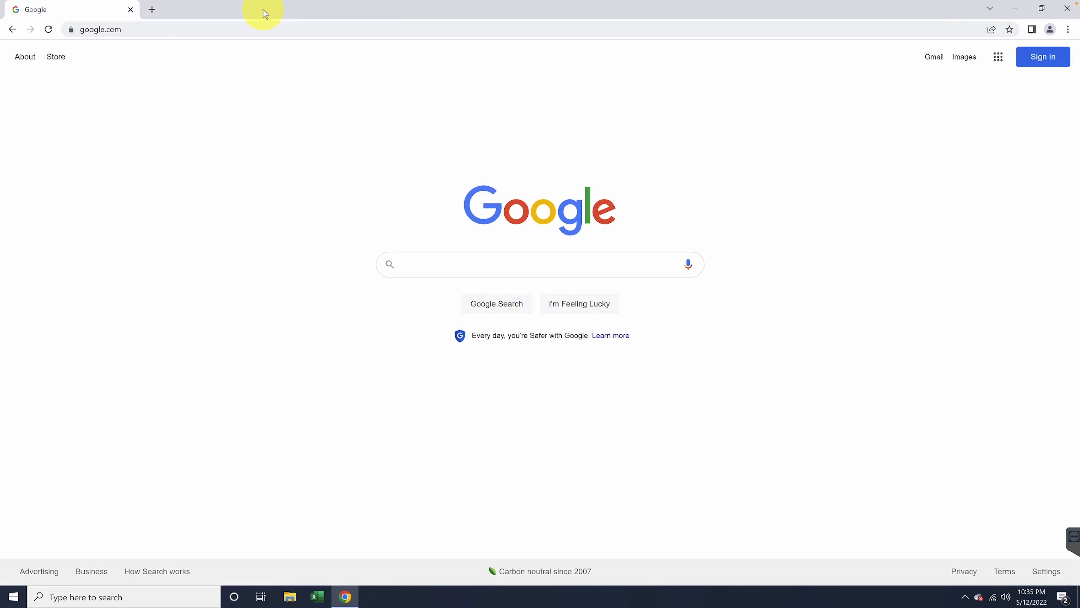